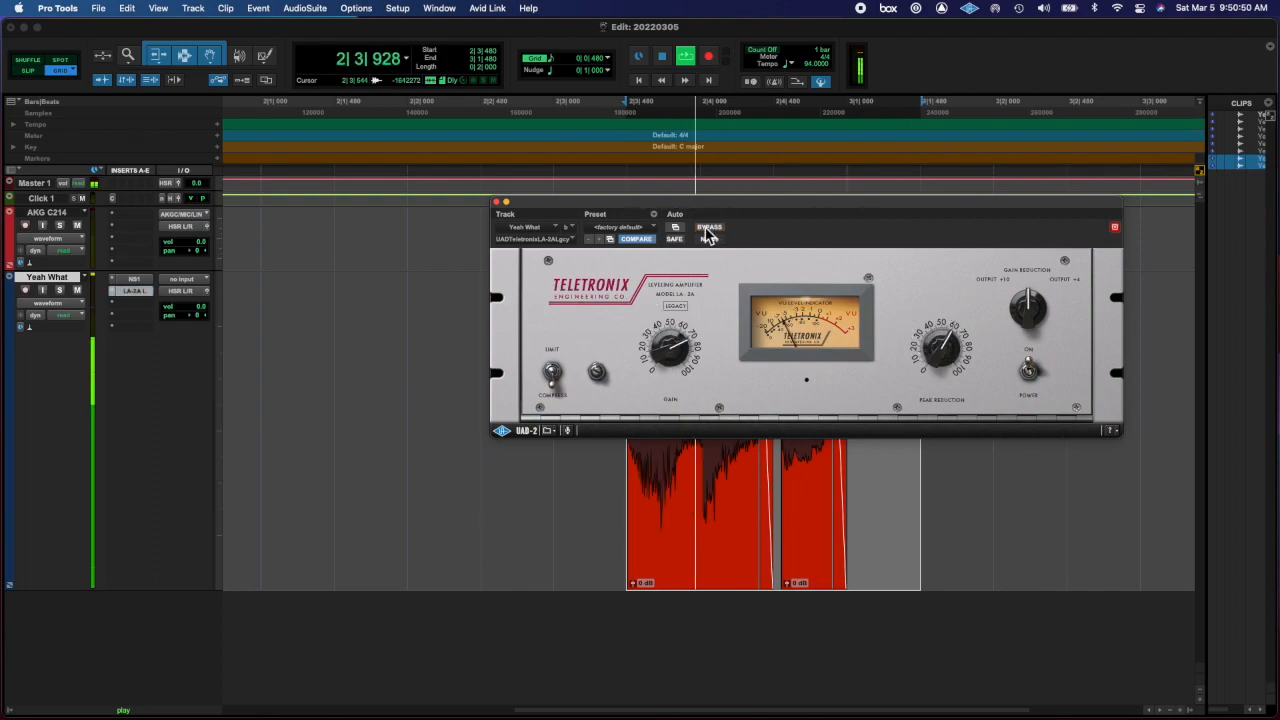
Swap the plug-in view from the Teletronix LA-2A to Replika and bring it up from the vocal track's insert slot.
click(708, 228)
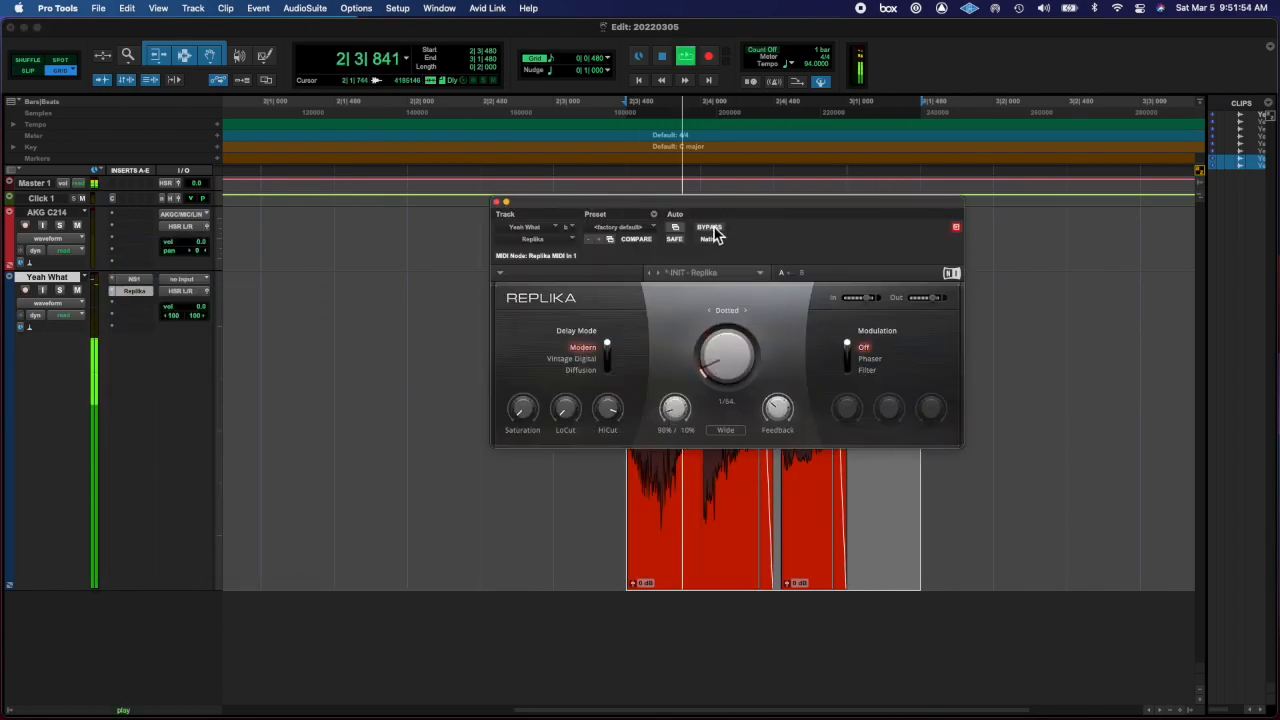
click(496, 202)
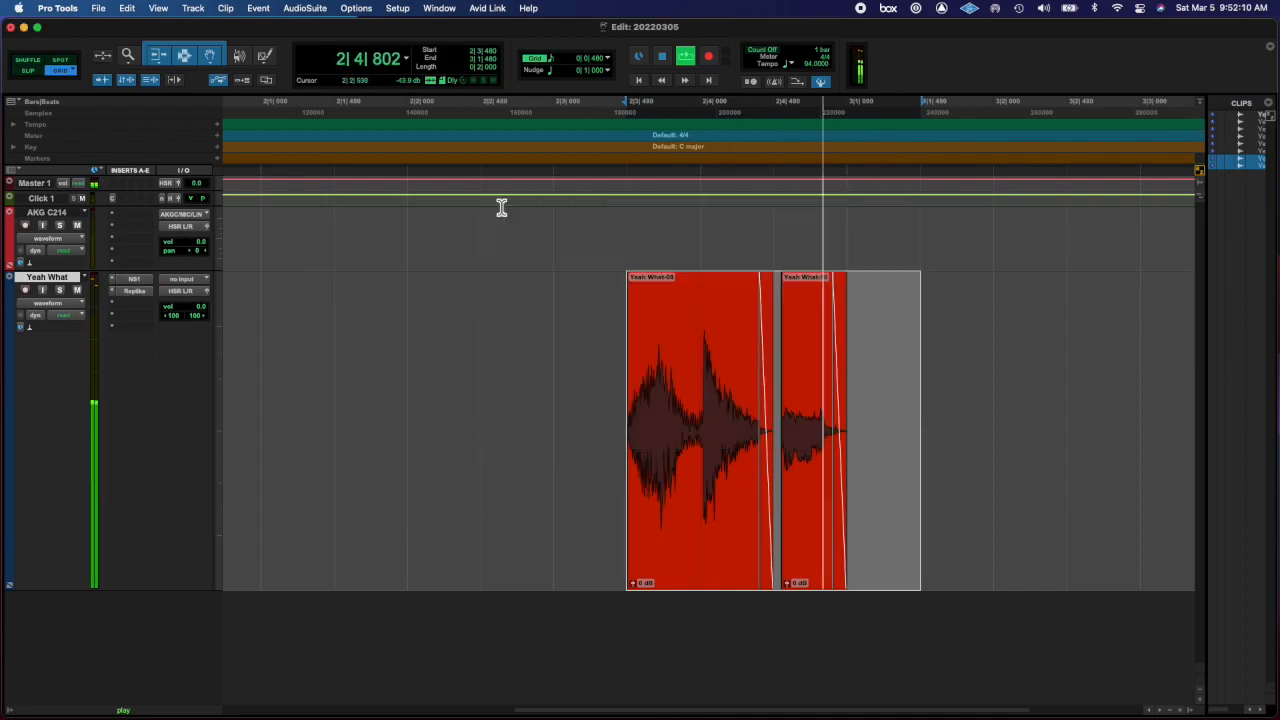
click(134, 292)
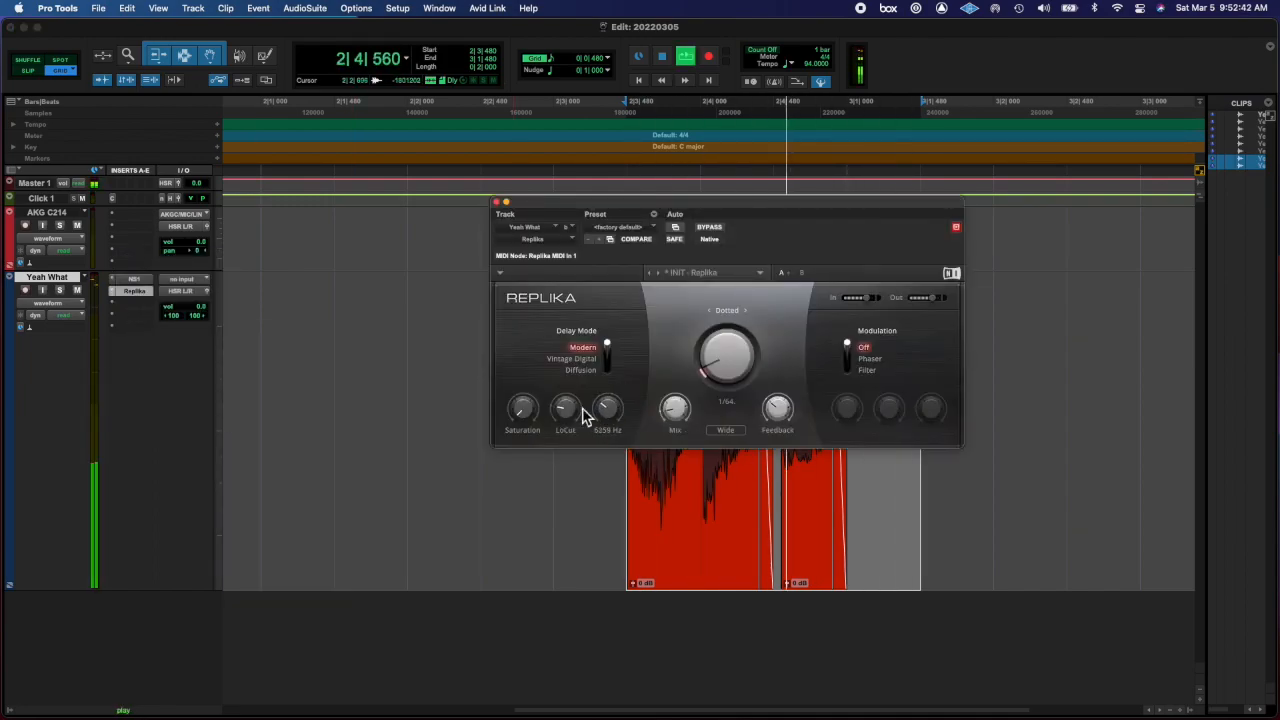
Close the Replika window, zoom on the vocal clips and reach the File menu for saving.
click(496, 200)
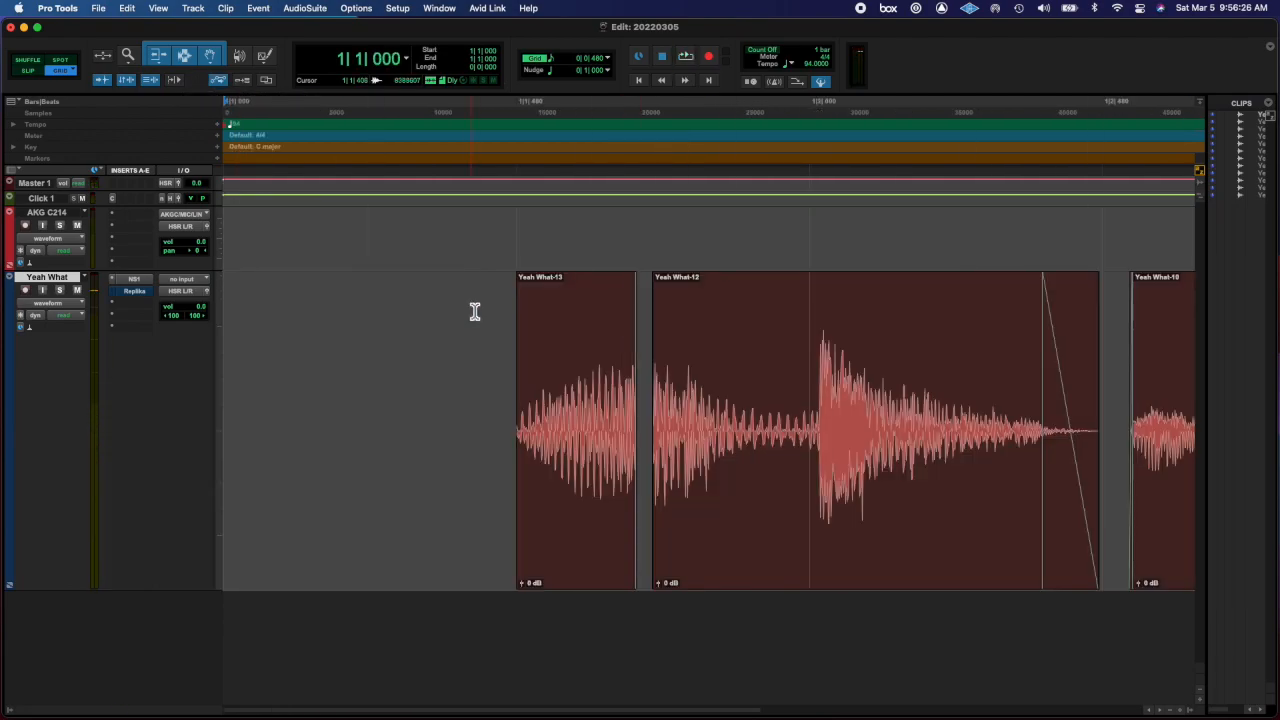
click(98, 8)
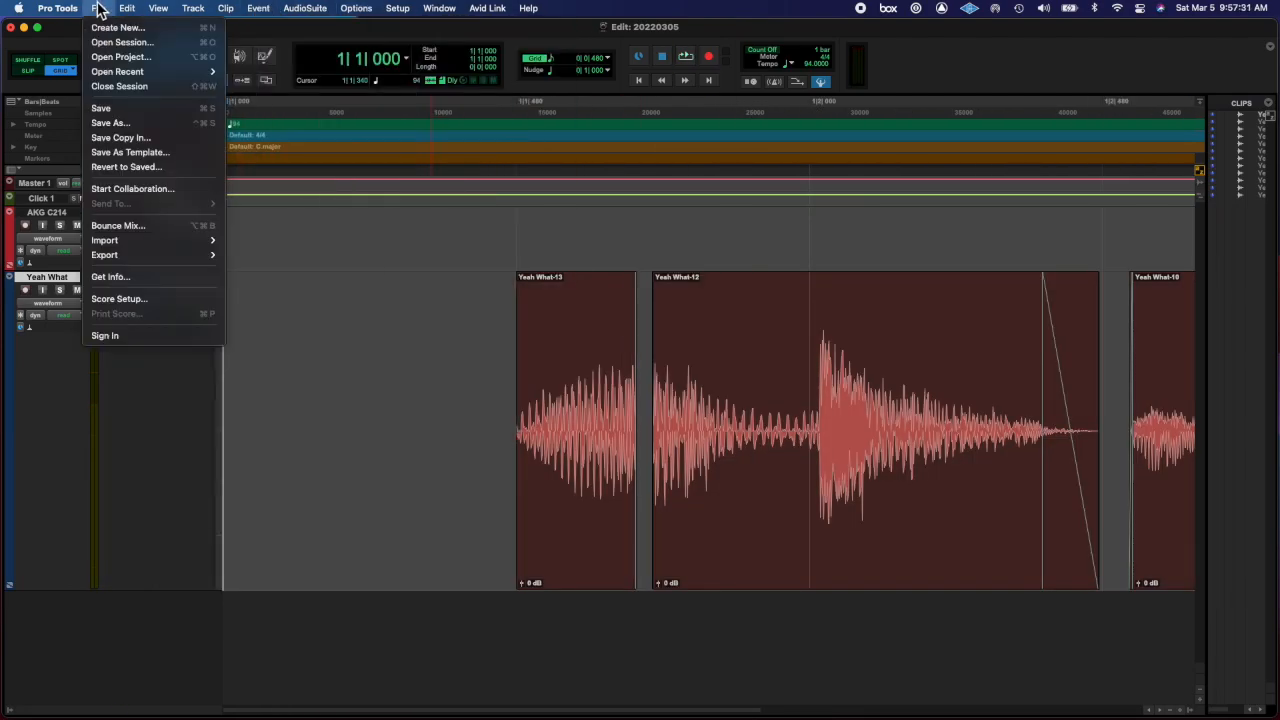